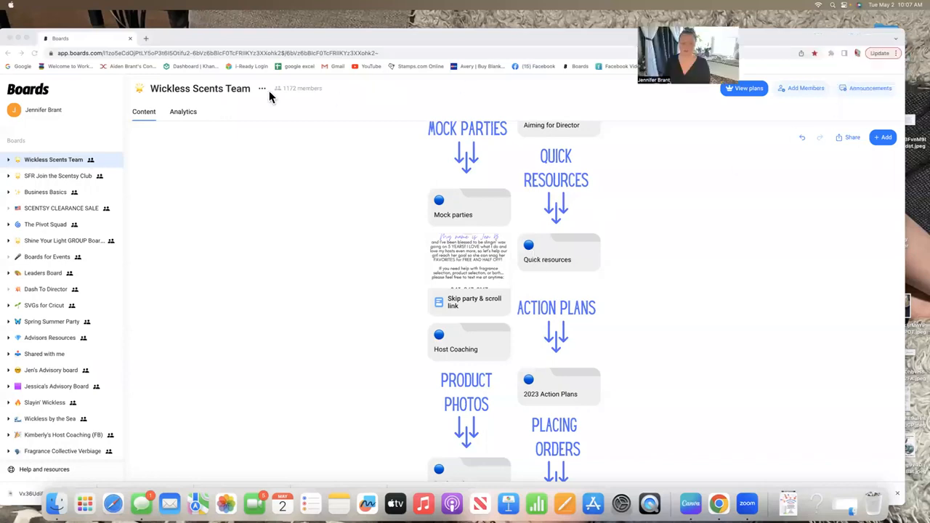
{"action": "mouse_move", "coordinate": [435, 383]}
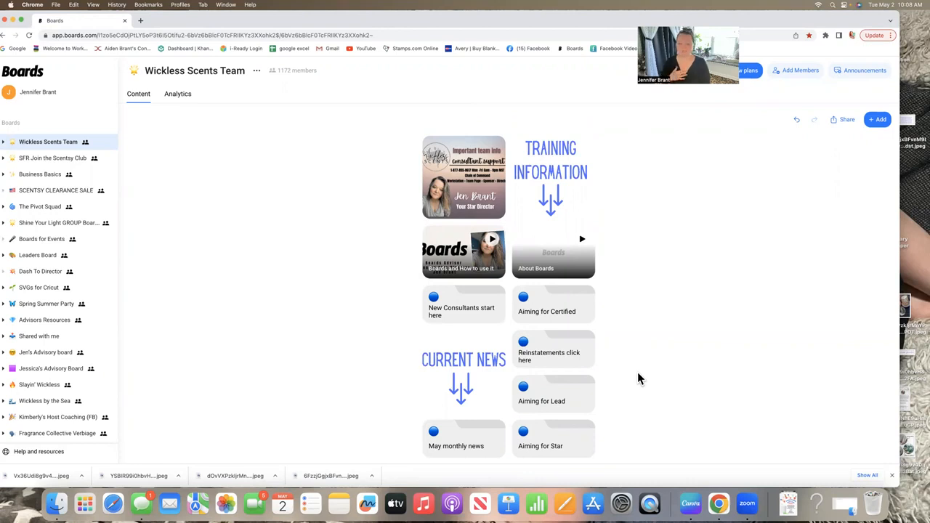
{"action": "mouse_move", "coordinate": [580, 247]}
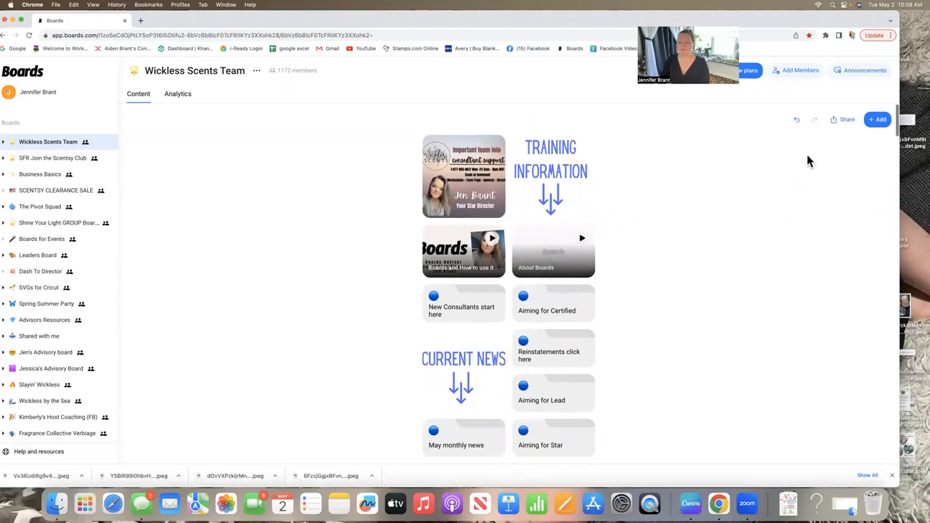
Show the Add menu's content types, from folders to PDFs, on the Wickless Scents Team board.
{"action": "left_click", "coordinate": [878, 119]}
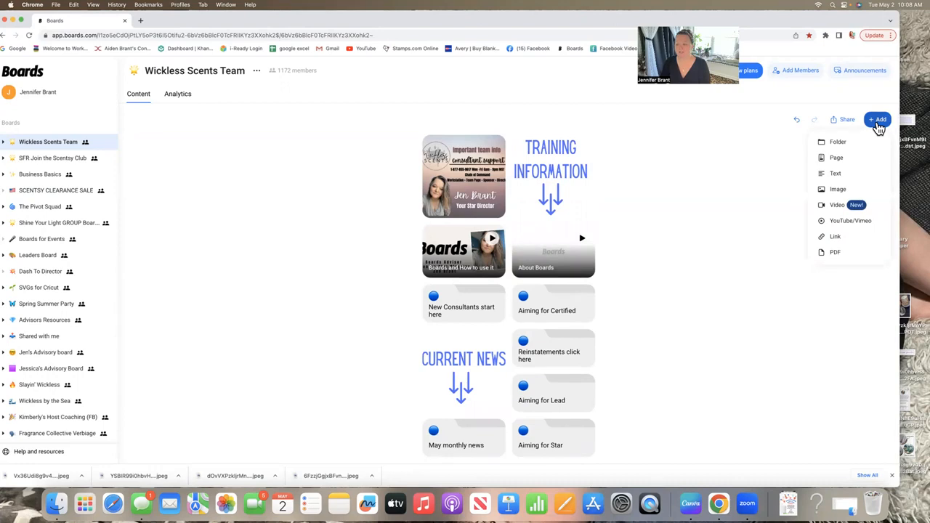
{"action": "mouse_move", "coordinate": [840, 198]}
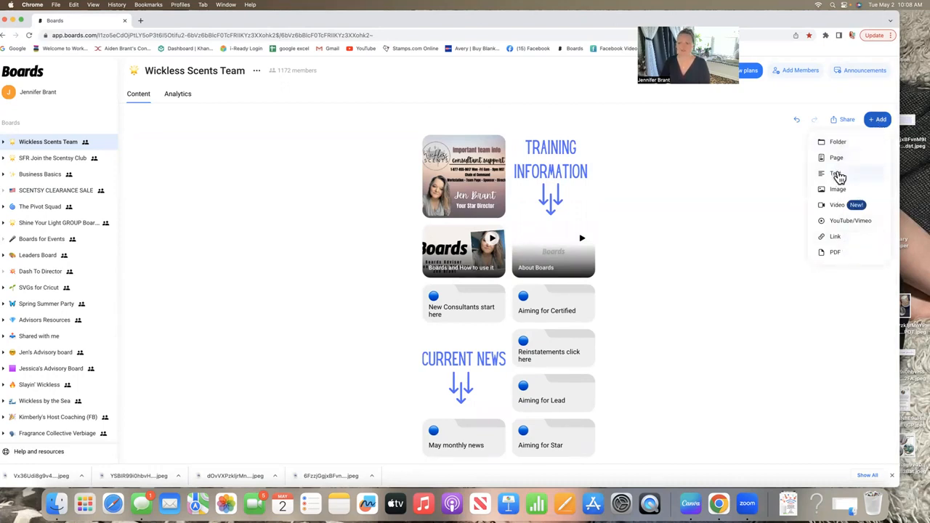
{"action": "mouse_move", "coordinate": [842, 150]}
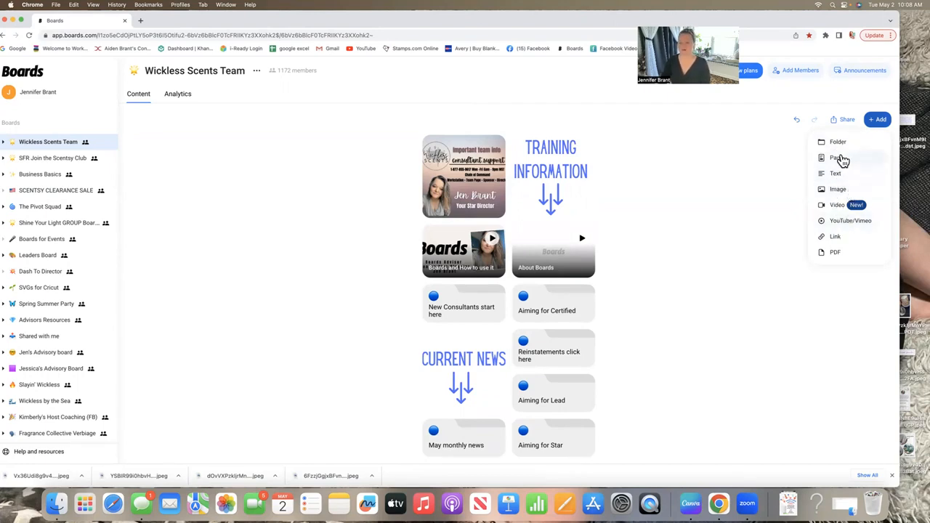
Create a blank, untitled page using the Add menu's Page option.
{"action": "left_click", "coordinate": [837, 158]}
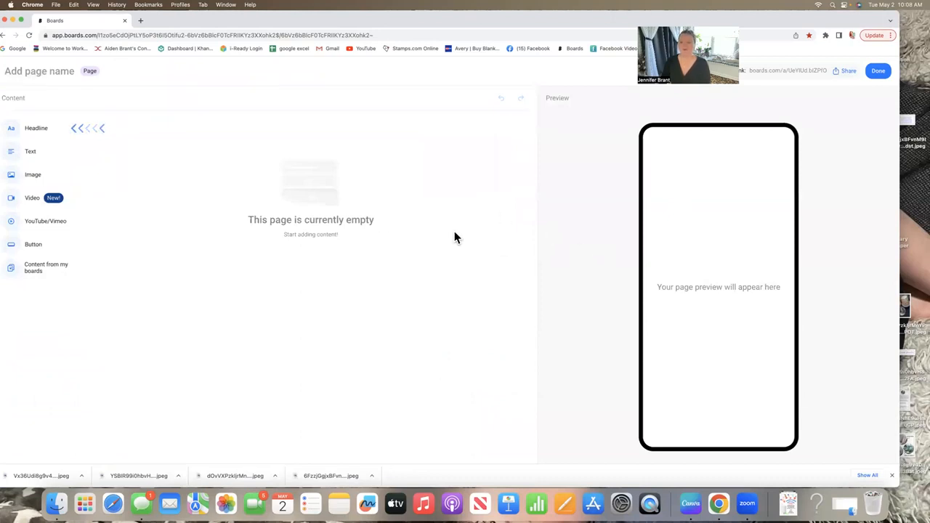
{"action": "mouse_move", "coordinate": [430, 233]}
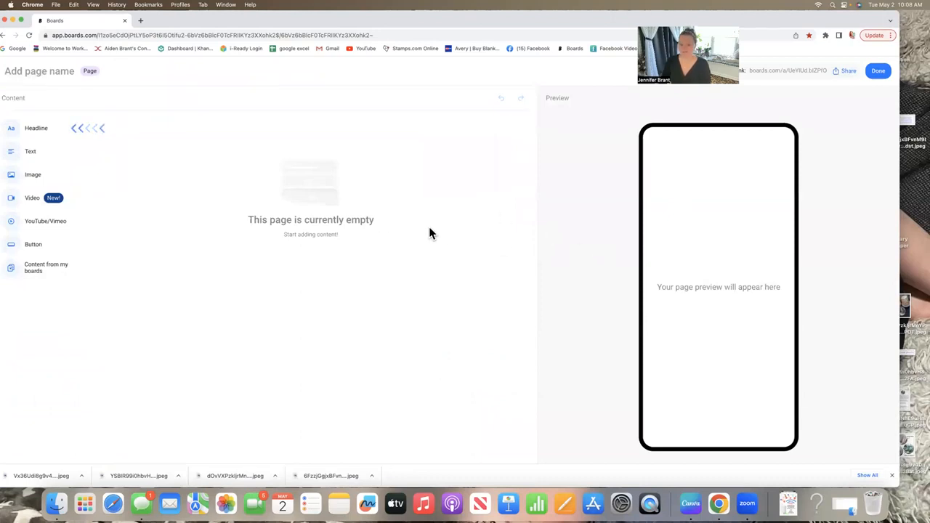
{"action": "mouse_move", "coordinate": [517, 252]}
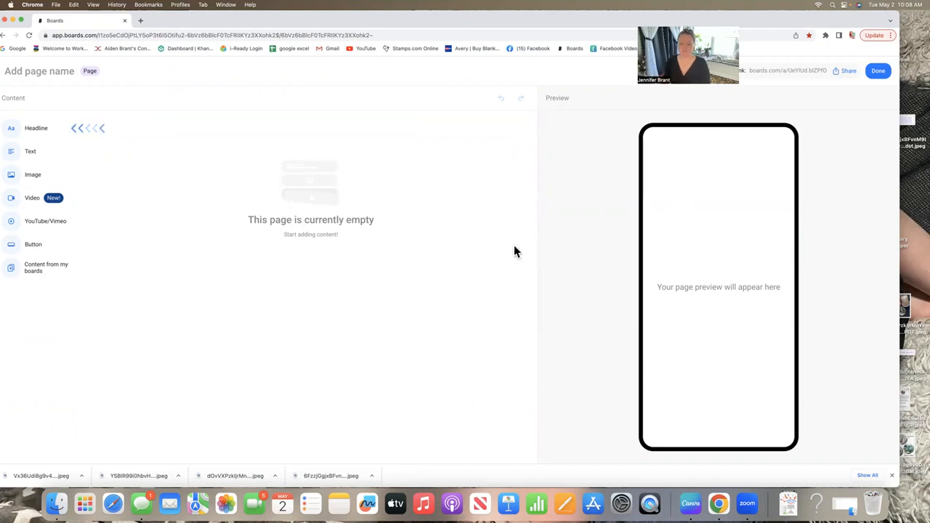
{"action": "mouse_move", "coordinate": [292, 234]}
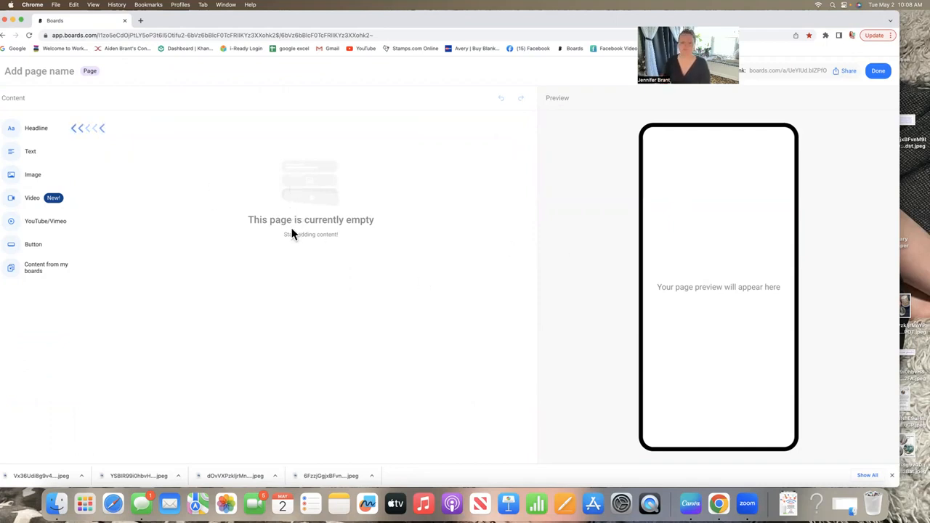
{"action": "mouse_move", "coordinate": [327, 191]}
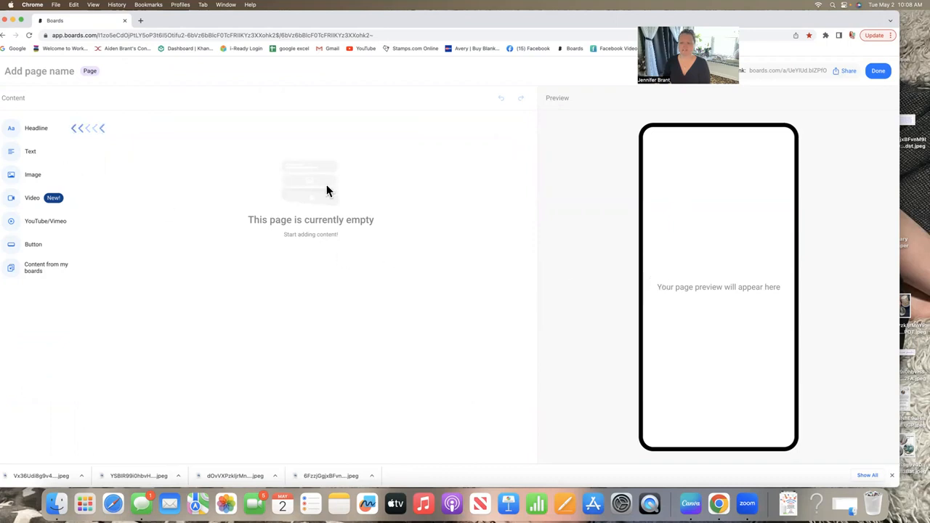
{"action": "mouse_move", "coordinate": [47, 140]}
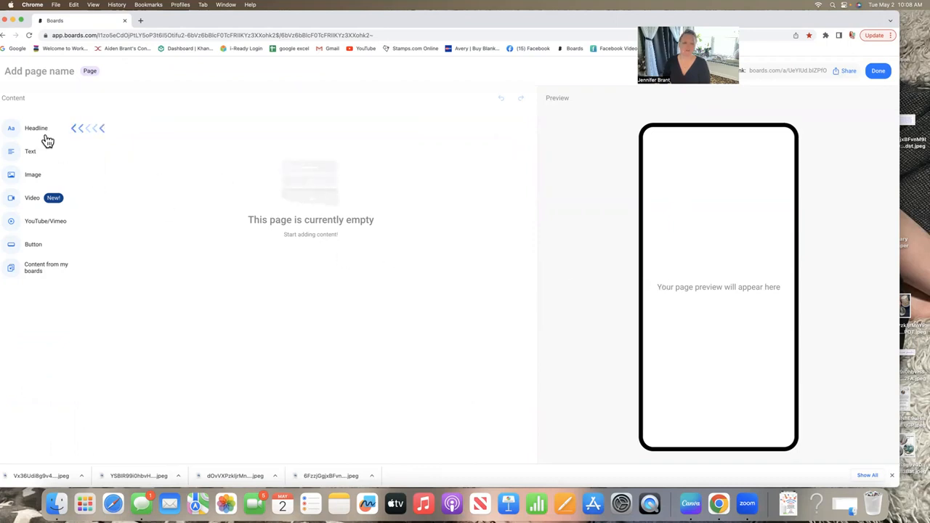
{"action": "mouse_move", "coordinate": [97, 222]}
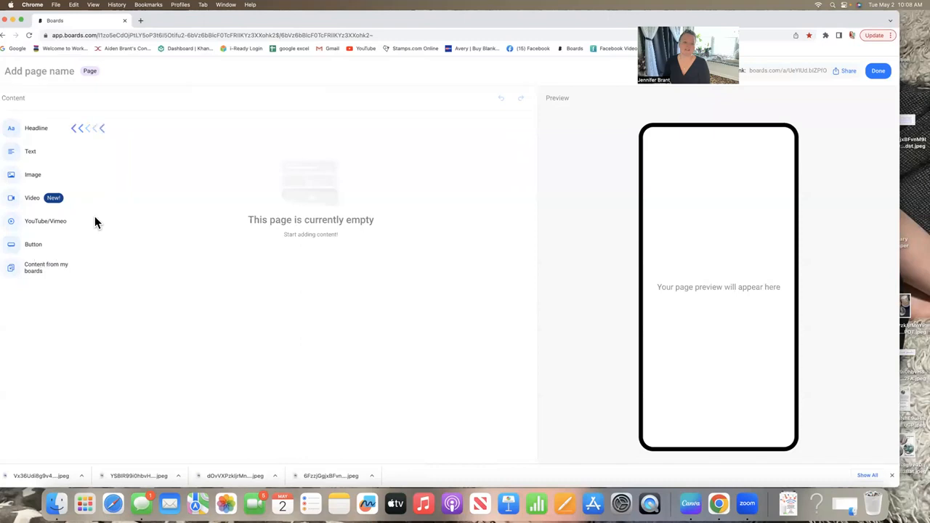
{"action": "mouse_move", "coordinate": [107, 218]}
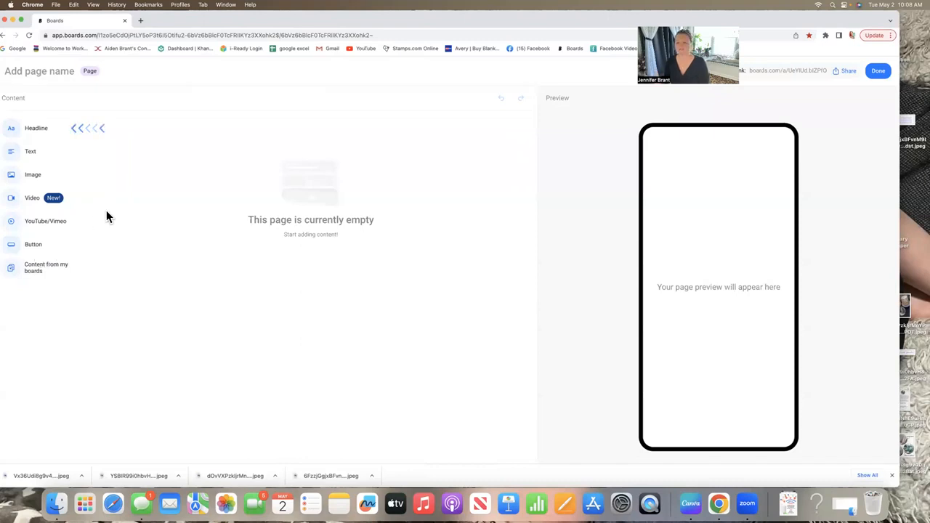
{"action": "mouse_move", "coordinate": [681, 213]}
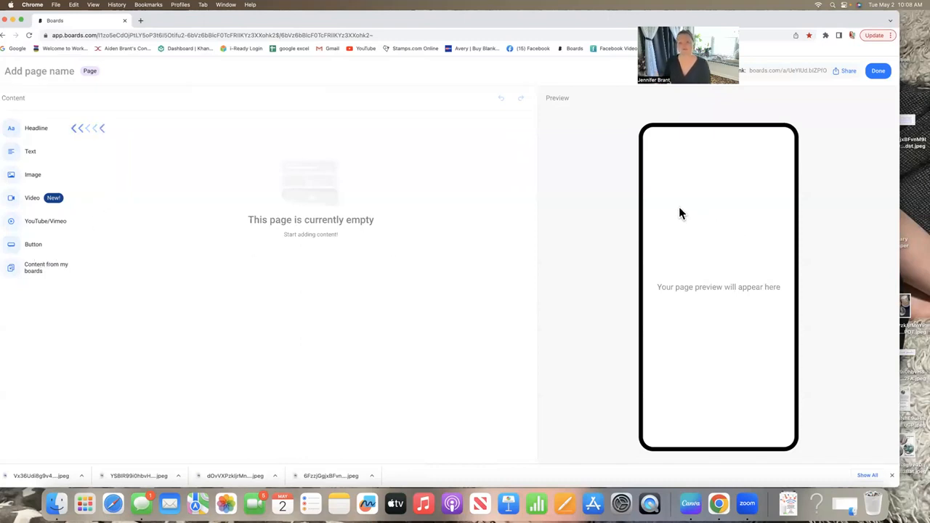
{"action": "mouse_move", "coordinate": [655, 390]}
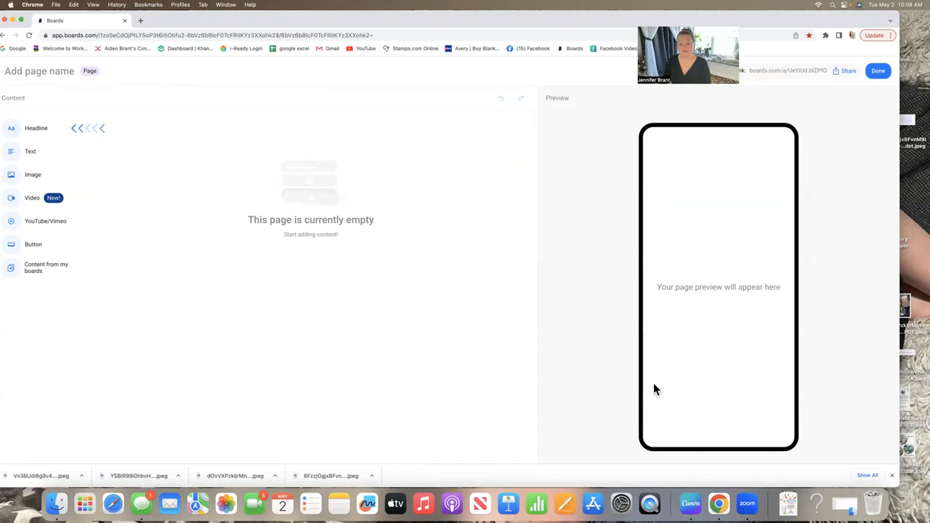
{"action": "mouse_move", "coordinate": [701, 220]}
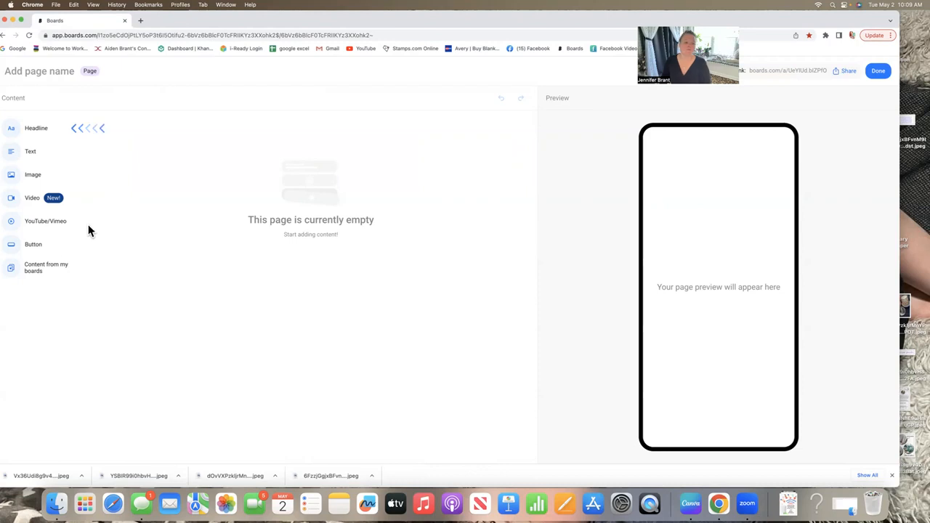
{"action": "mouse_move", "coordinate": [712, 214]}
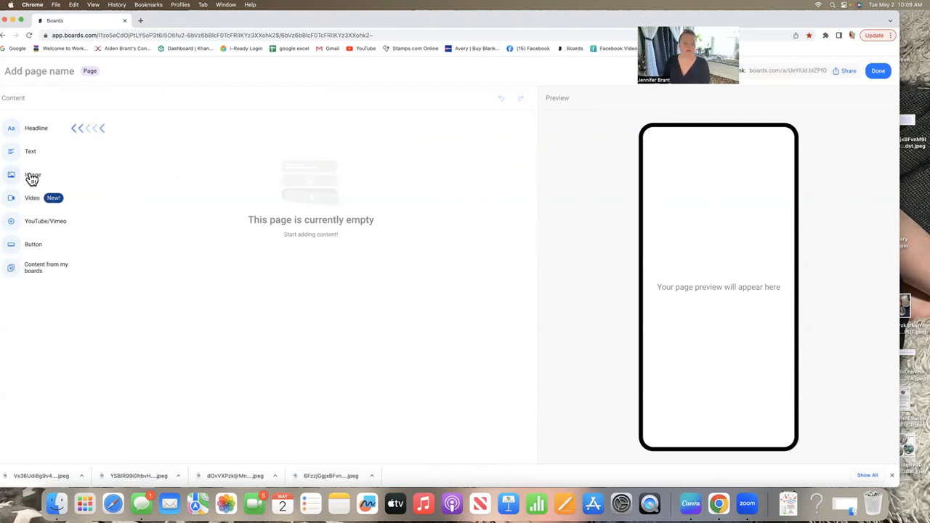
Insert the Meet your Consultant graphic from the Desktop as the page's first image block.
{"action": "left_click", "coordinate": [33, 175]}
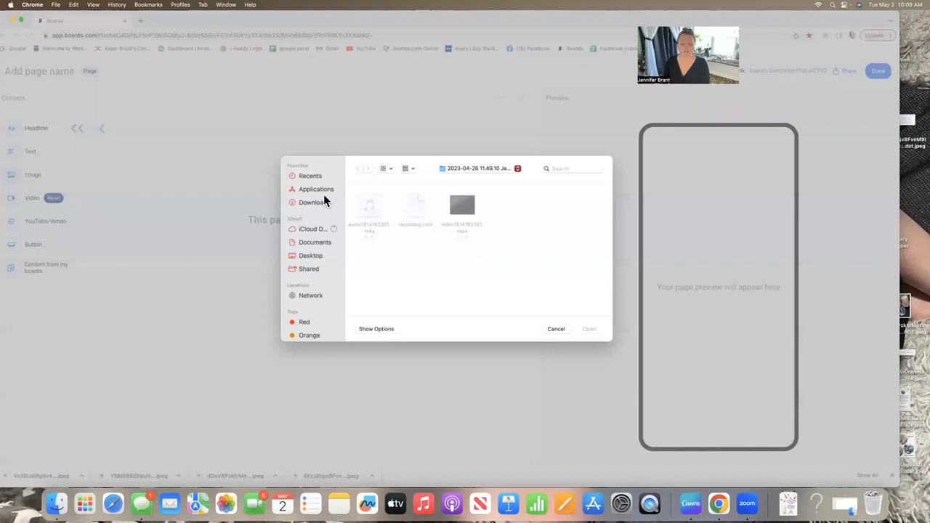
{"action": "left_click", "coordinate": [310, 255]}
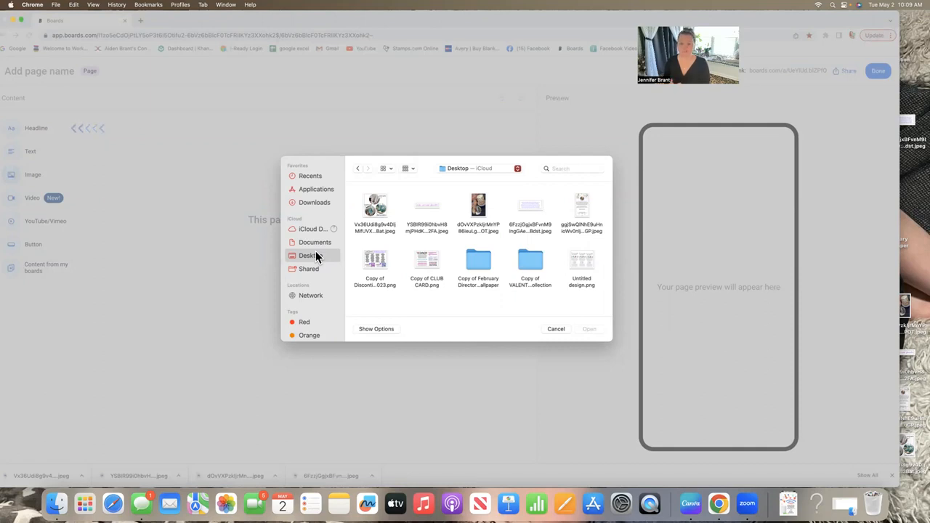
{"action": "mouse_move", "coordinate": [504, 235]}
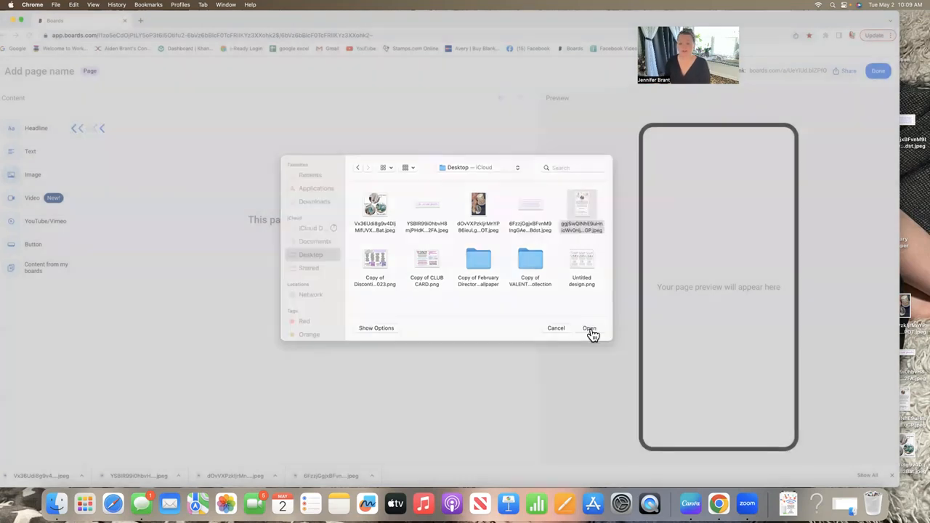
{"action": "left_click", "coordinate": [589, 328]}
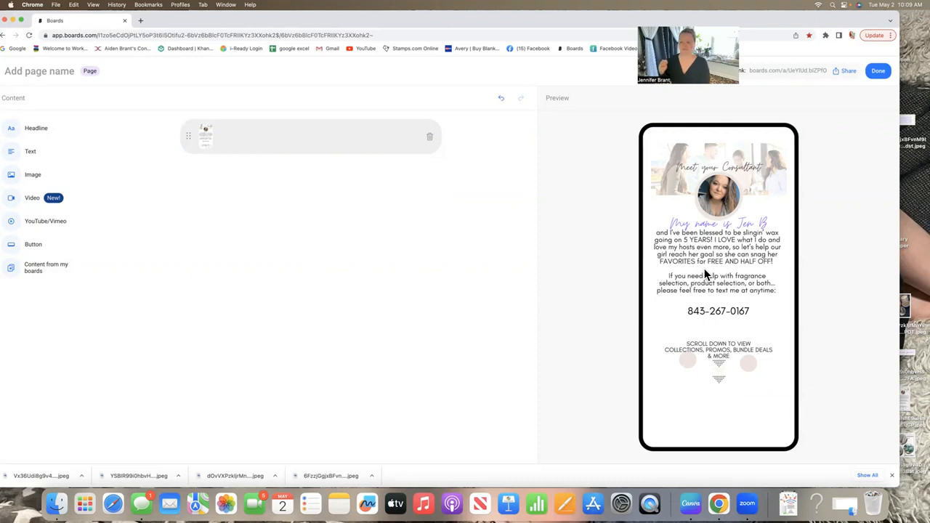
{"action": "mouse_move", "coordinate": [392, 203]}
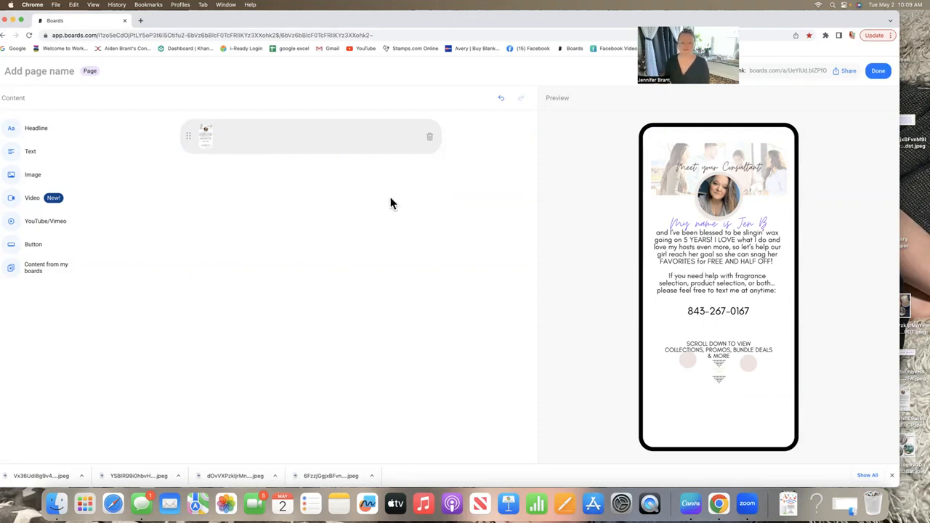
Insert the purple welcome-text graphic and the leopard-print wax warmer photo from the Desktop.
{"action": "left_click", "coordinate": [33, 174]}
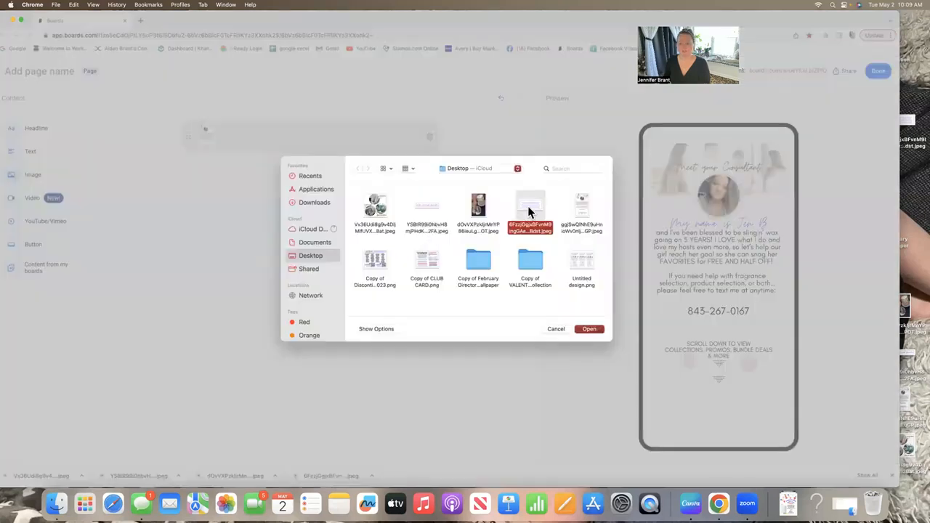
{"action": "left_click", "coordinate": [589, 329]}
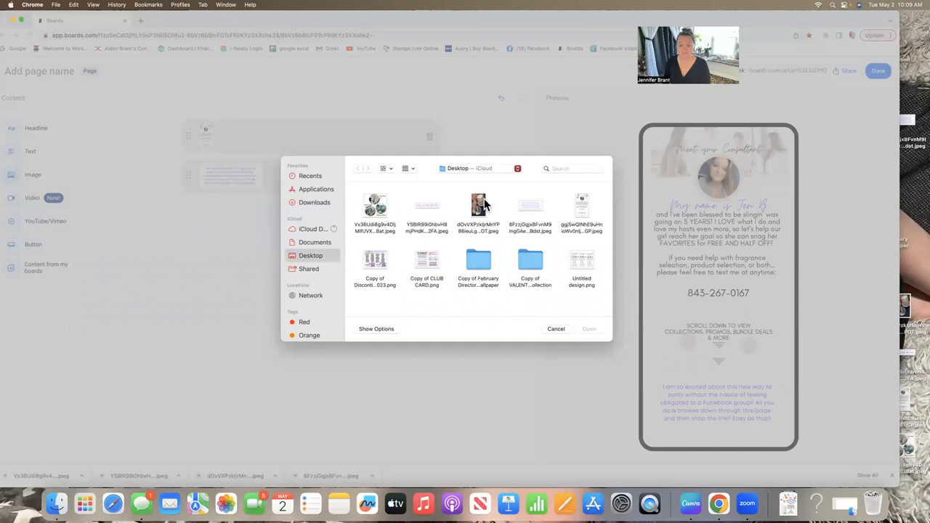
{"action": "left_click", "coordinate": [478, 206]}
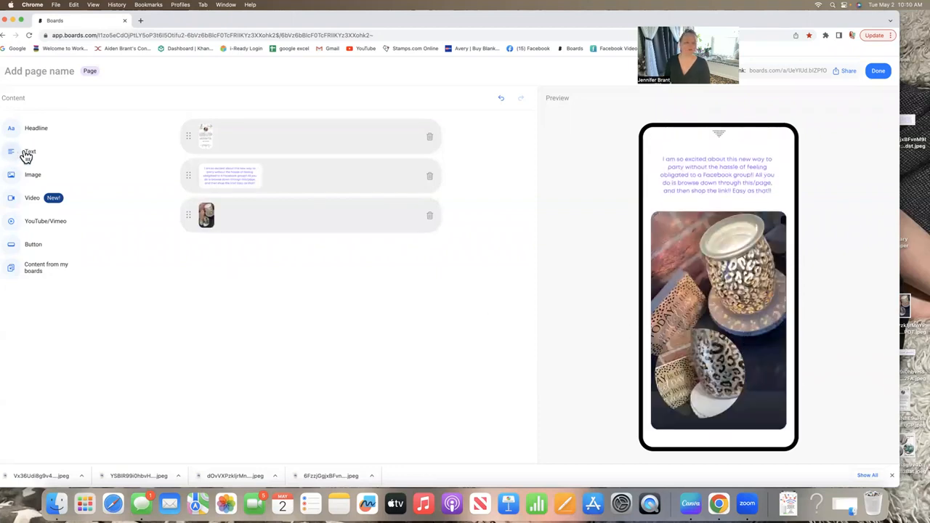
{"action": "mouse_move", "coordinate": [41, 138]}
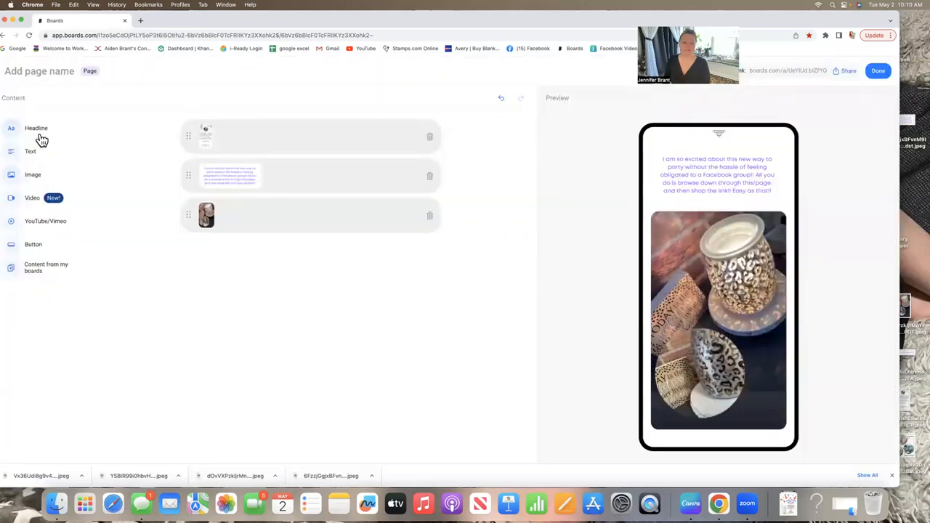
{"action": "mouse_move", "coordinate": [41, 166]}
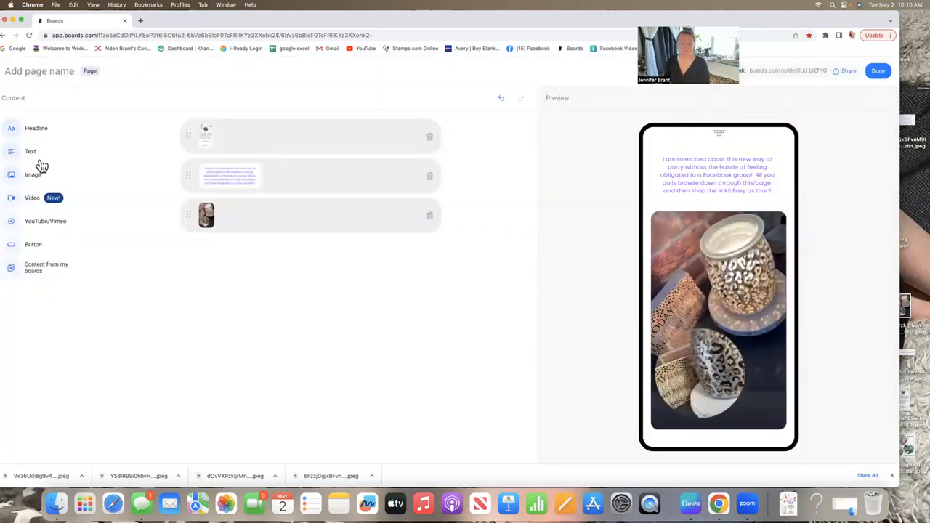
Insert the purple 'a few personal favorites' script graphic after the wax warmer photo.
{"action": "left_click", "coordinate": [33, 174]}
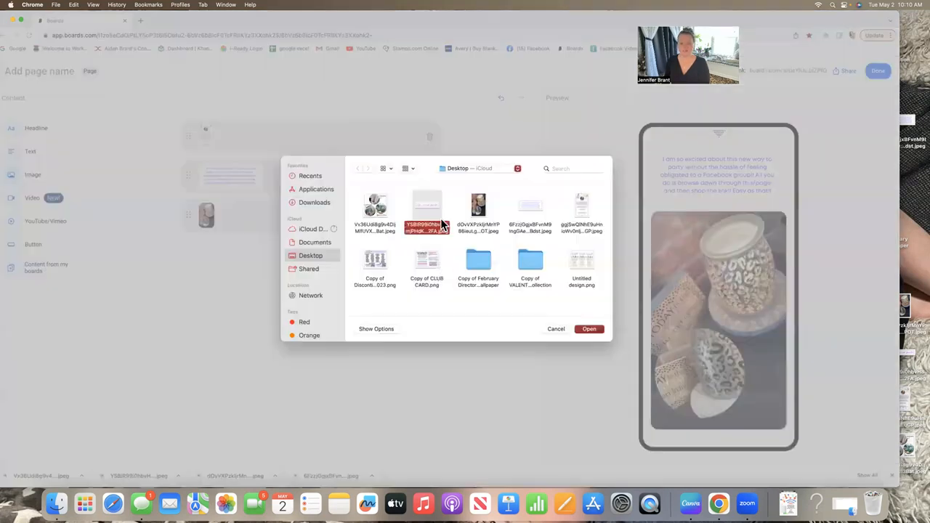
{"action": "left_click", "coordinate": [589, 328]}
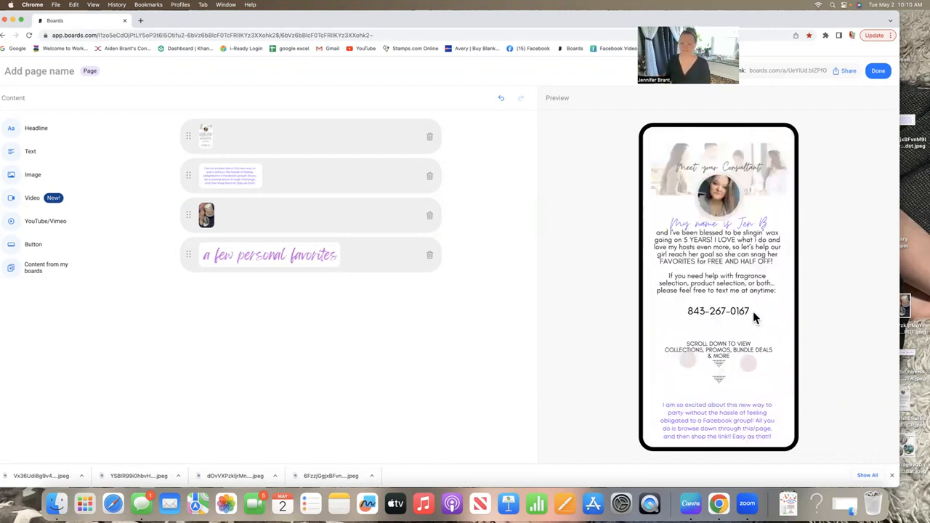
{"action": "mouse_move", "coordinate": [712, 318]}
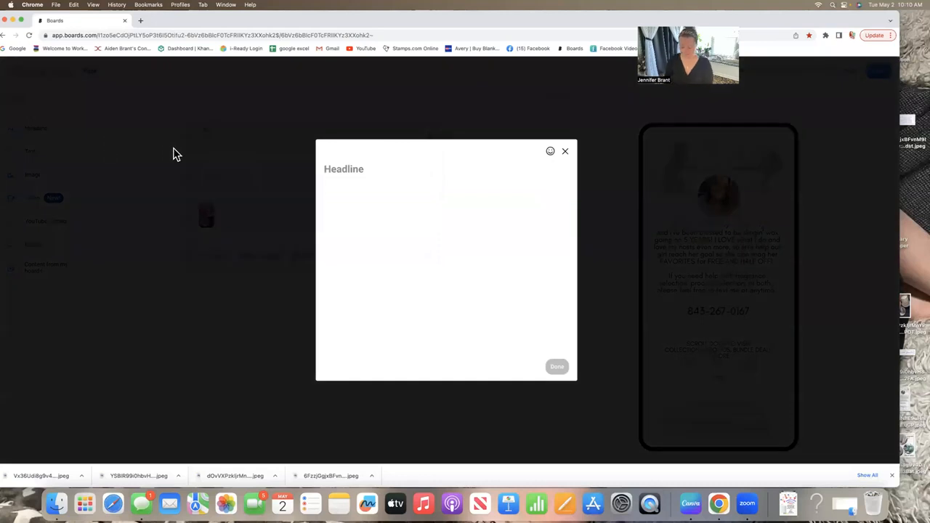
Enter the headline 'wax and warmers' with corrected spacing and confirm it.
{"action": "type", "text": "wax and warmers"}
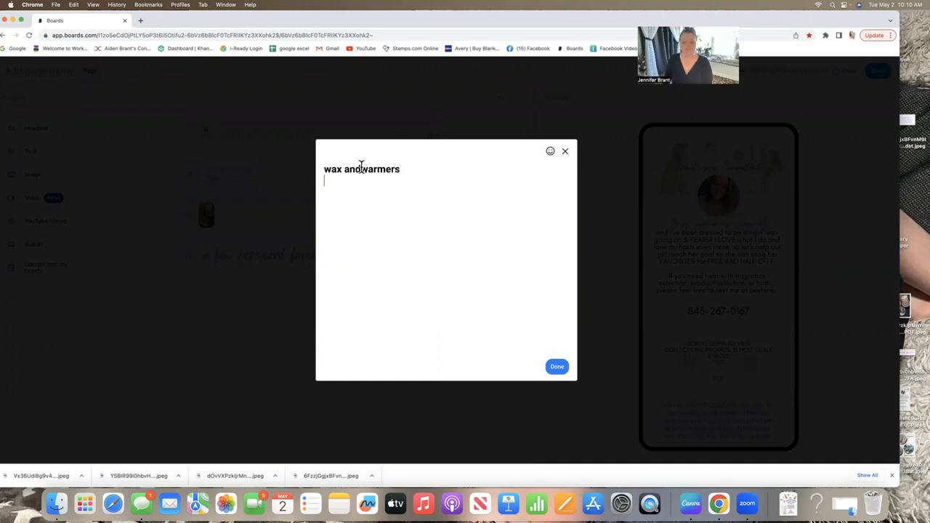
{"action": "left_click", "coordinate": [557, 366]}
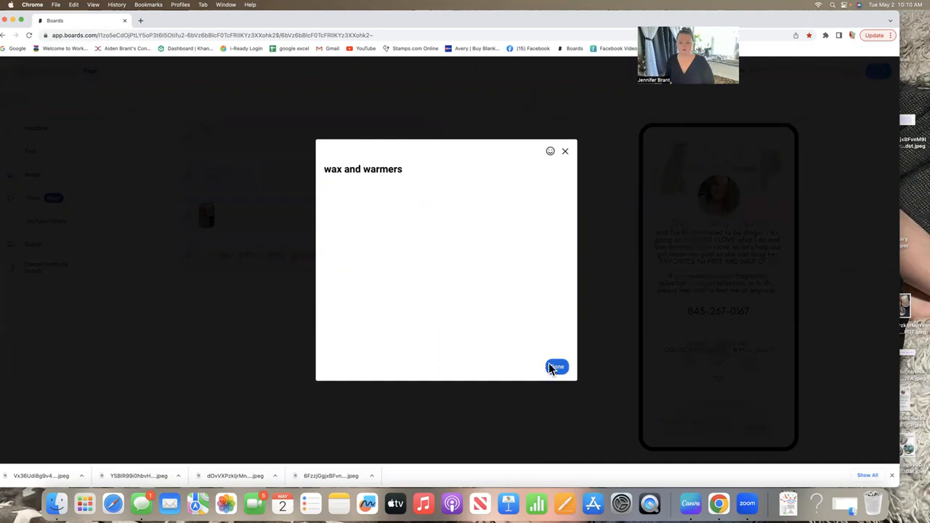
{"action": "left_click", "coordinate": [556, 367]}
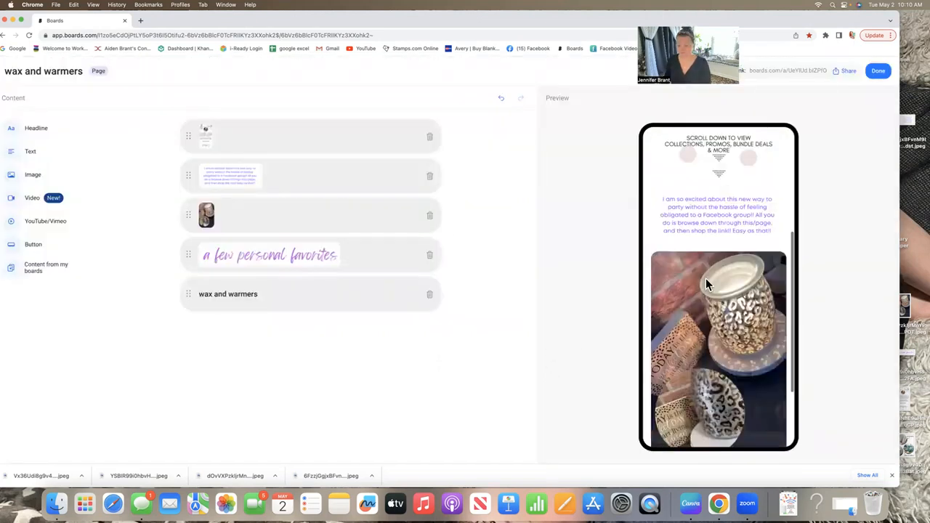
{"action": "scroll", "scroll_direction": "down", "scroll_amount": 3}
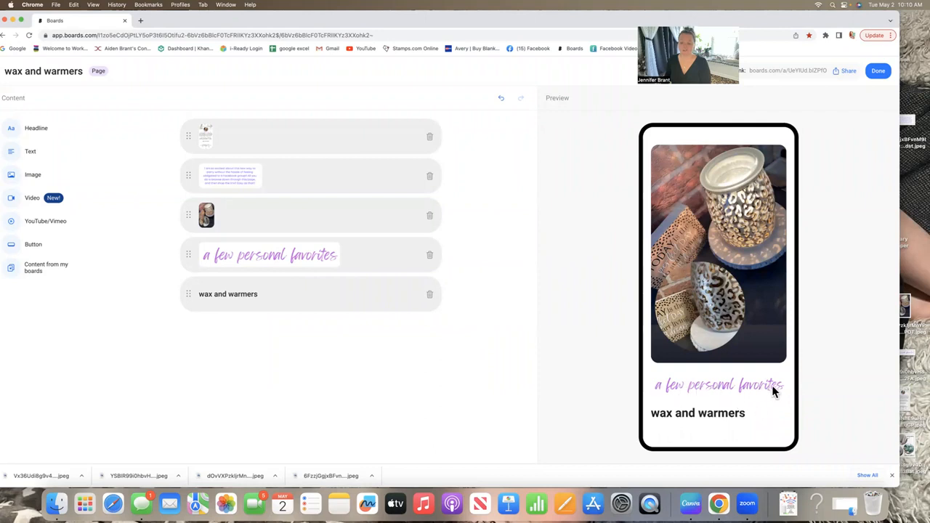
{"action": "mouse_move", "coordinate": [734, 405]}
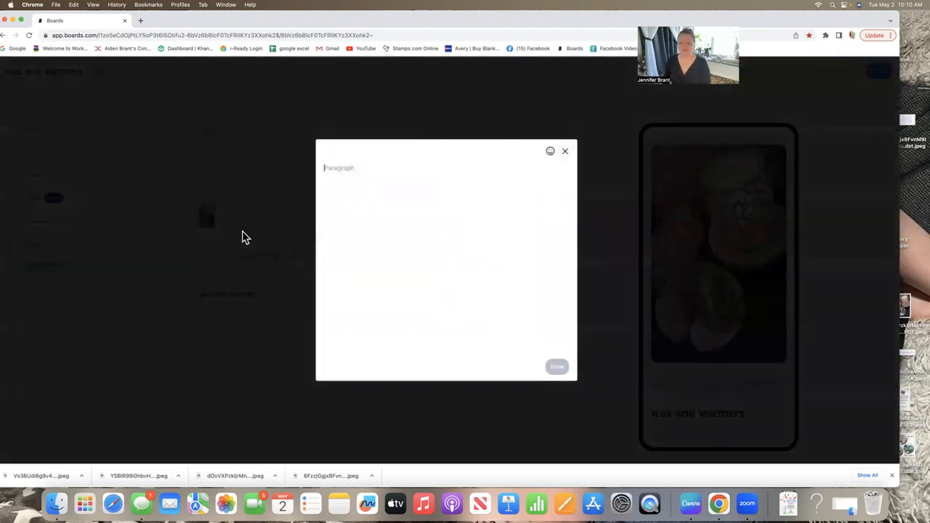
Add a paragraph block reading 'hello there' below the headline.
{"action": "type", "text": "hello there"}
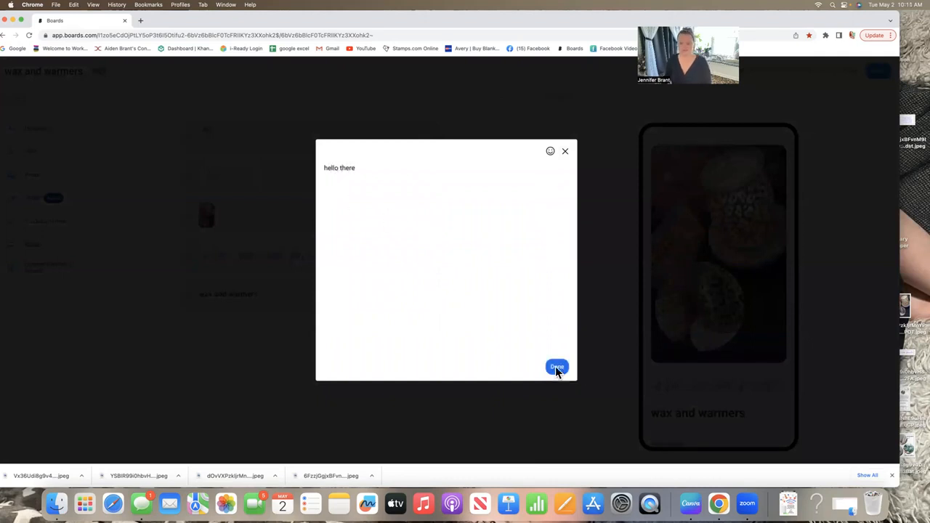
{"action": "left_click", "coordinate": [556, 367]}
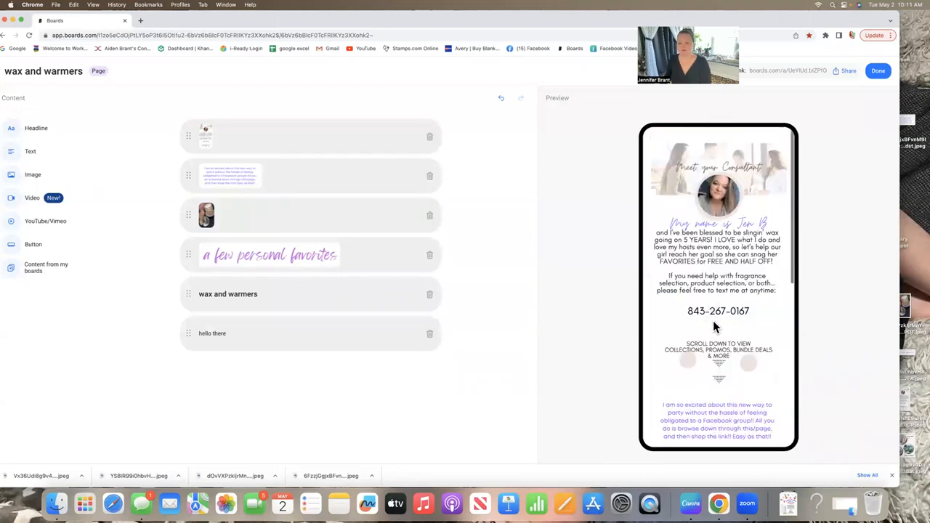
{"action": "scroll", "scroll_direction": "down", "scroll_amount": 3}
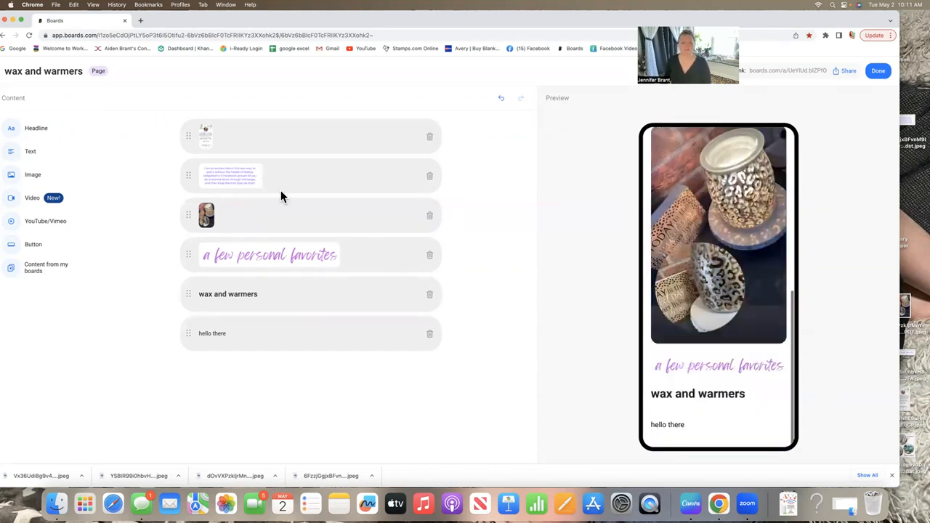
{"action": "mouse_move", "coordinate": [30, 186]}
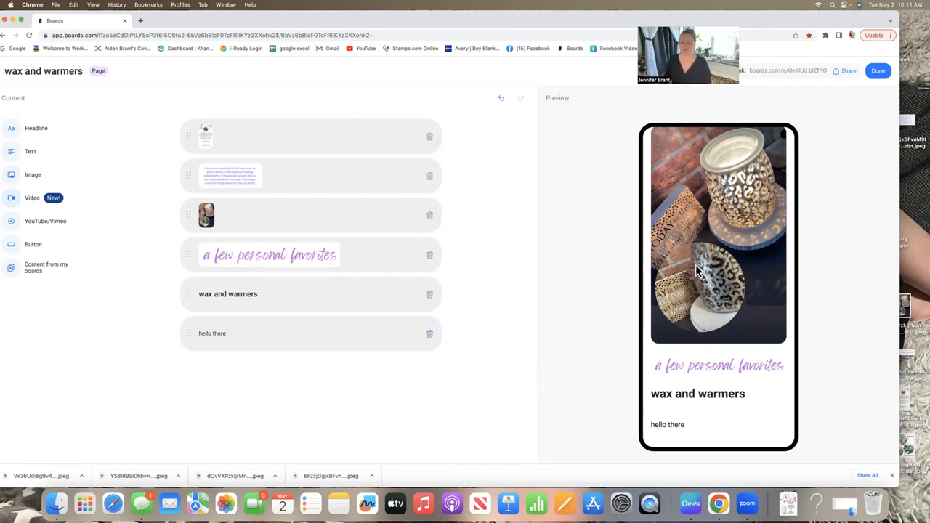
{"action": "mouse_move", "coordinate": [696, 356]}
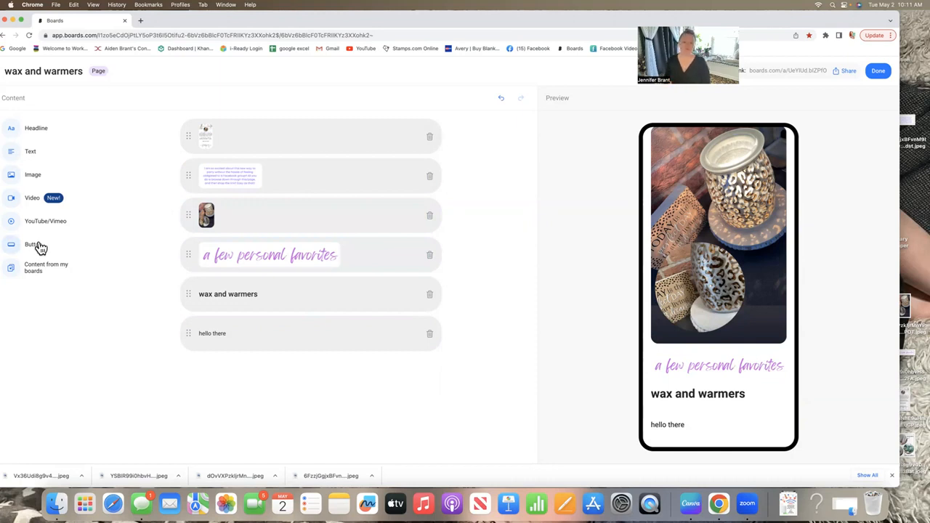
Bring up the Buttons chooser offering general, contact and payment button types.
{"action": "left_click", "coordinate": [31, 244]}
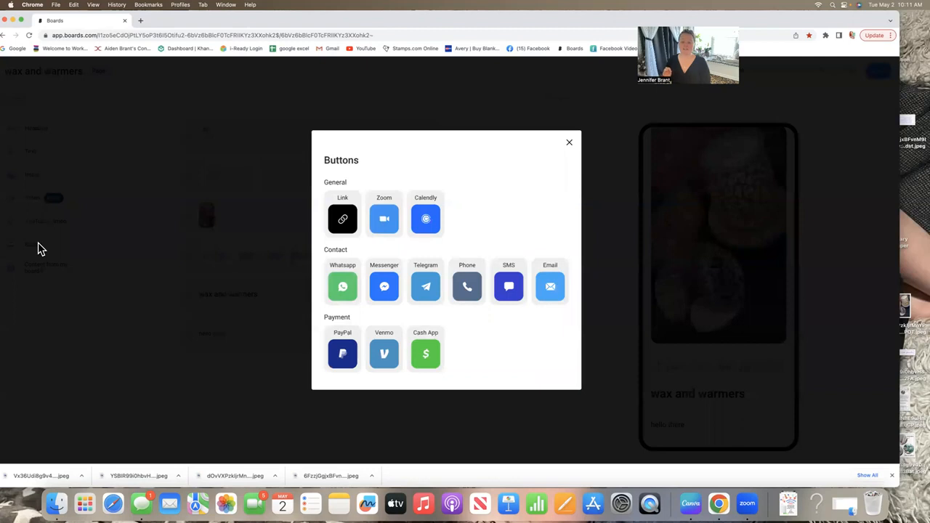
{"action": "mouse_move", "coordinate": [303, 231]}
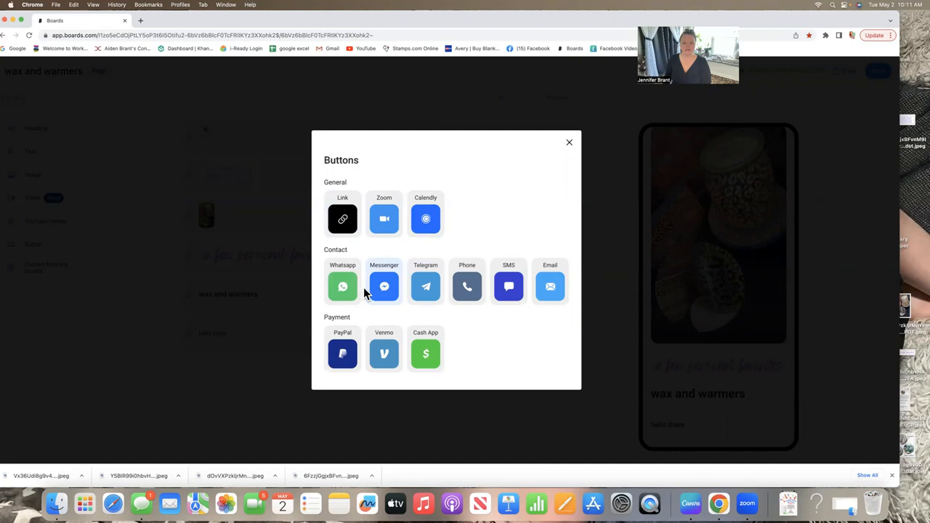
{"action": "mouse_move", "coordinate": [550, 285]}
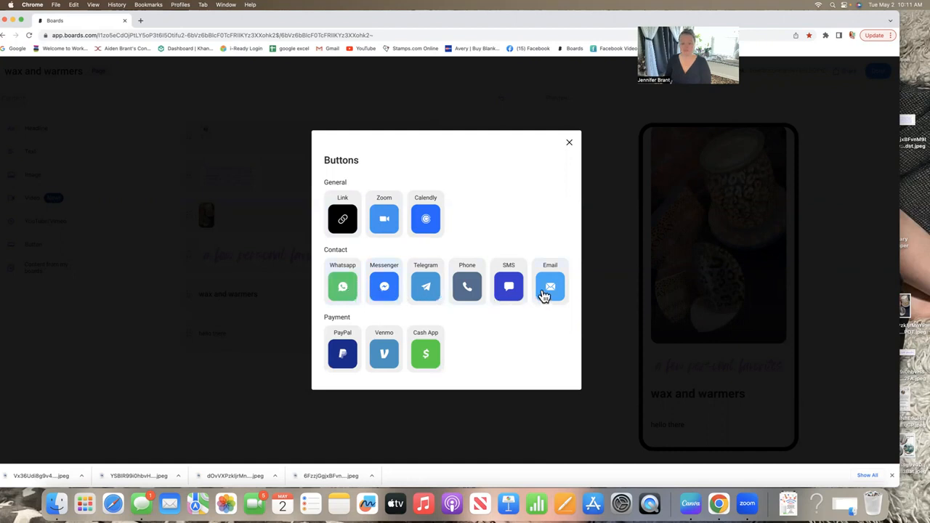
Add an Email contact button labelled 'Send me an Email' under the text block.
{"action": "left_click", "coordinate": [550, 285]}
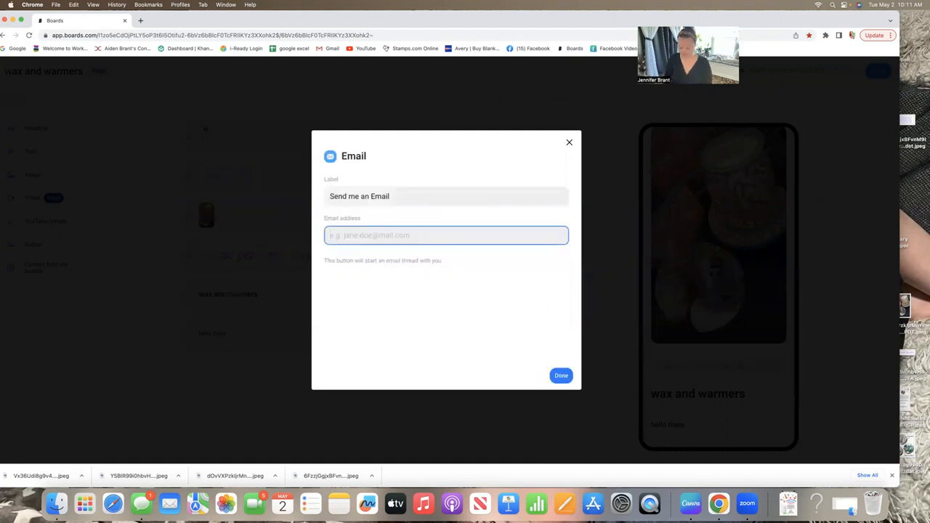
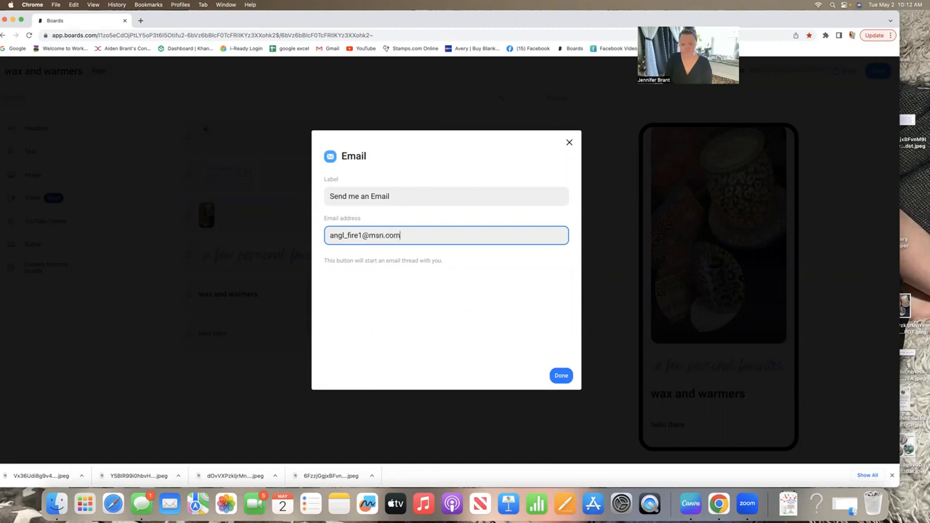
{"action": "left_click", "coordinate": [560, 375]}
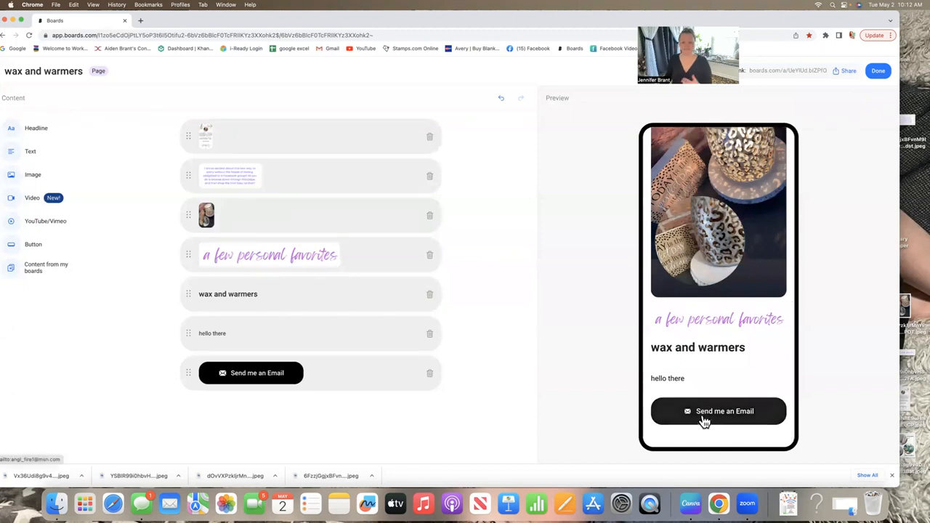
Bring up the Buttons picker again for a second button on the page.
{"action": "left_click", "coordinate": [718, 410]}
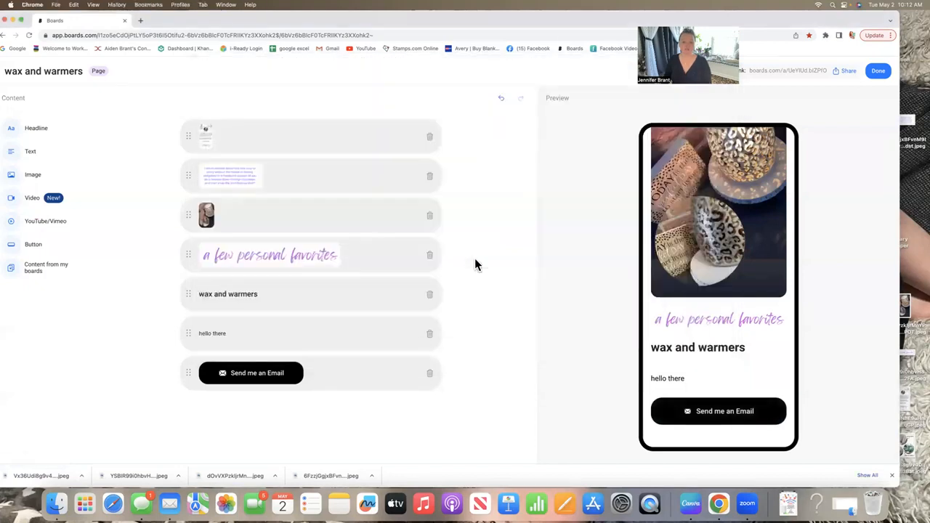
{"action": "mouse_move", "coordinate": [458, 257]}
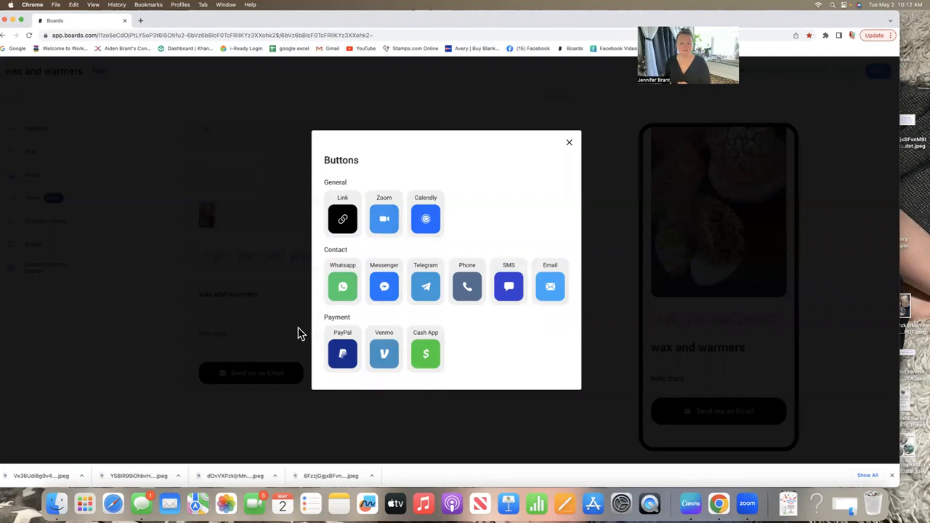
Add a Call me phone button dialing 843267, then reopen the button-type choices.
{"action": "left_click", "coordinate": [466, 285]}
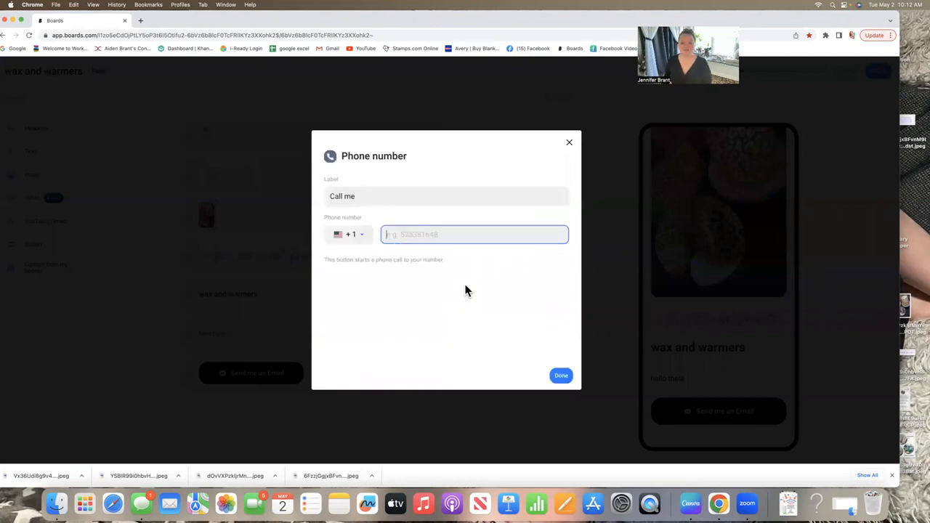
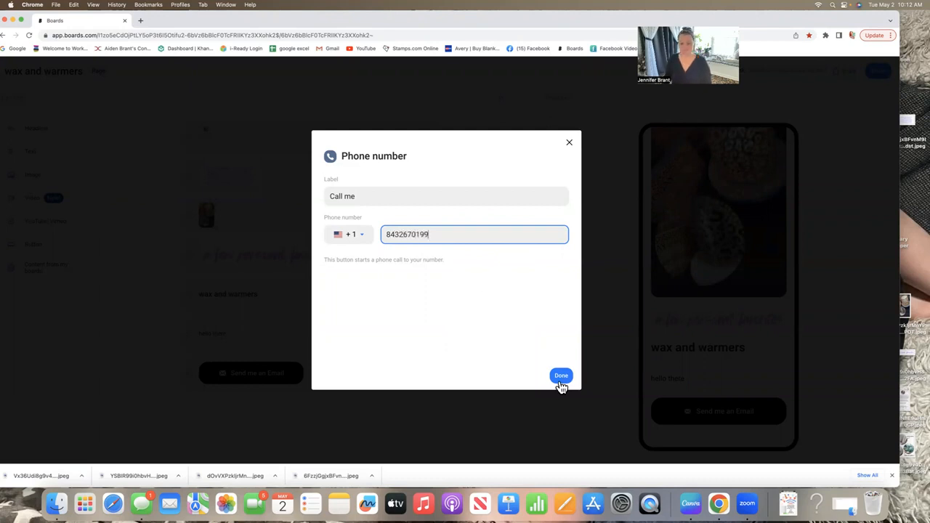
{"action": "left_click", "coordinate": [561, 376]}
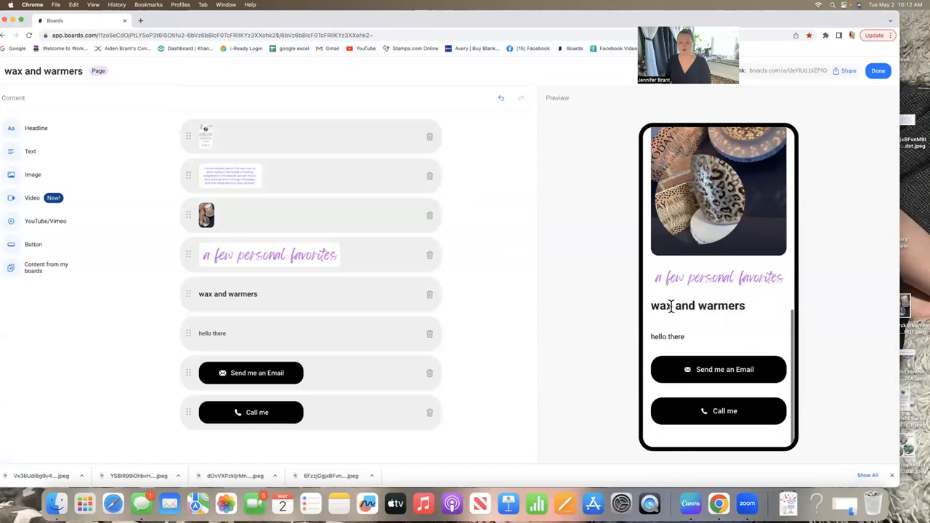
{"action": "mouse_move", "coordinate": [550, 356]}
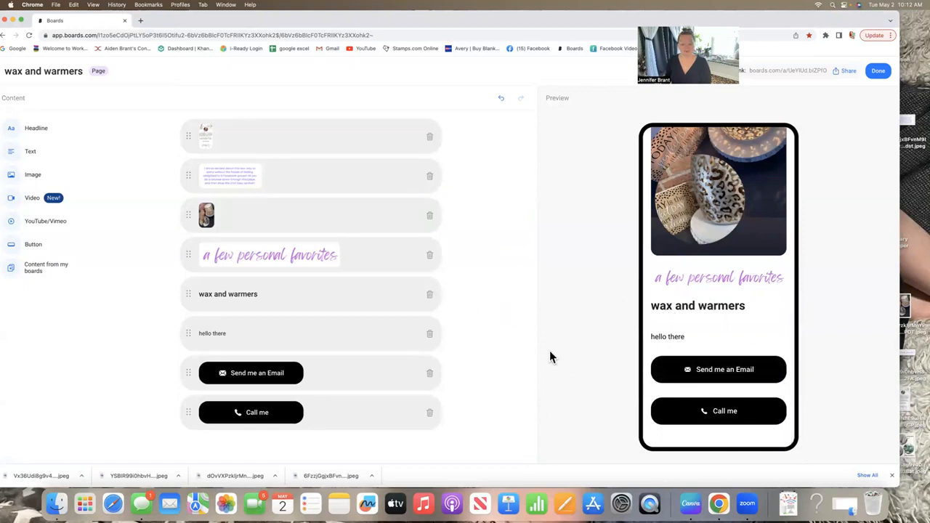
{"action": "left_click", "coordinate": [33, 244]}
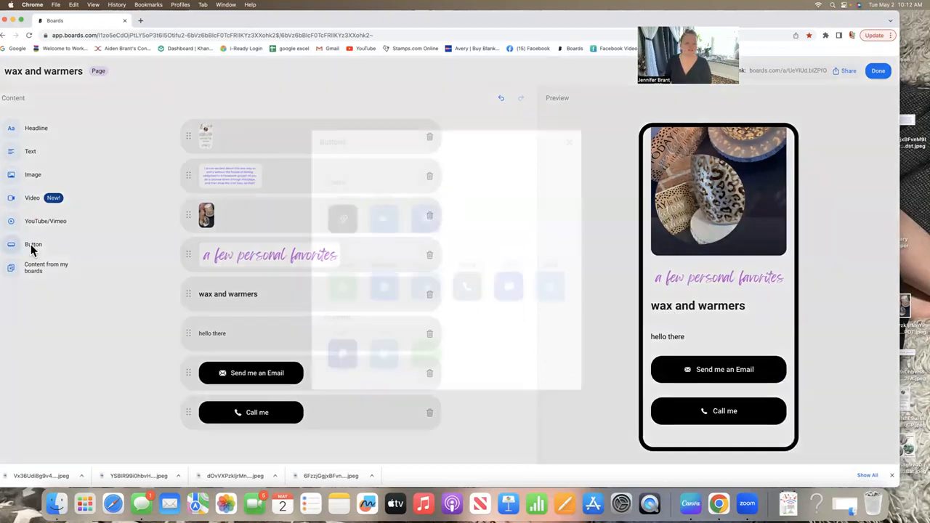
{"action": "left_click", "coordinate": [33, 244]}
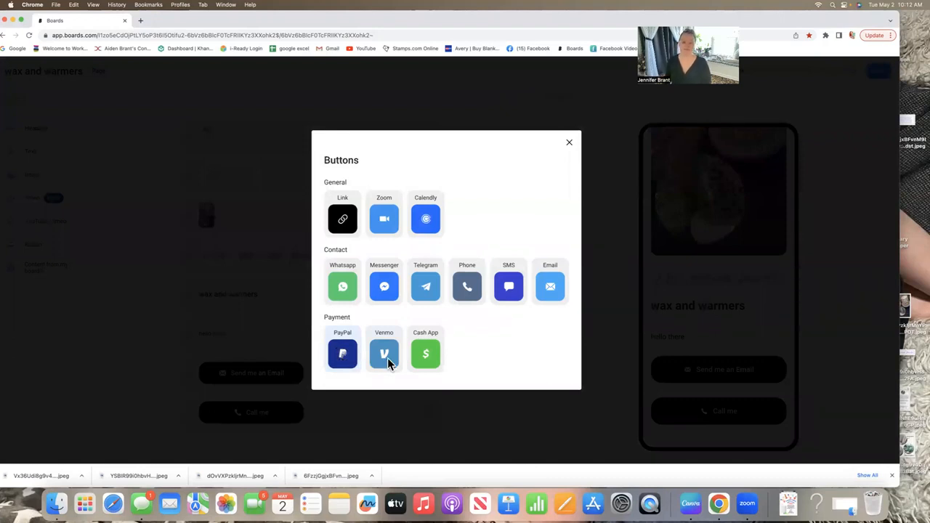
{"action": "left_click", "coordinate": [384, 354]}
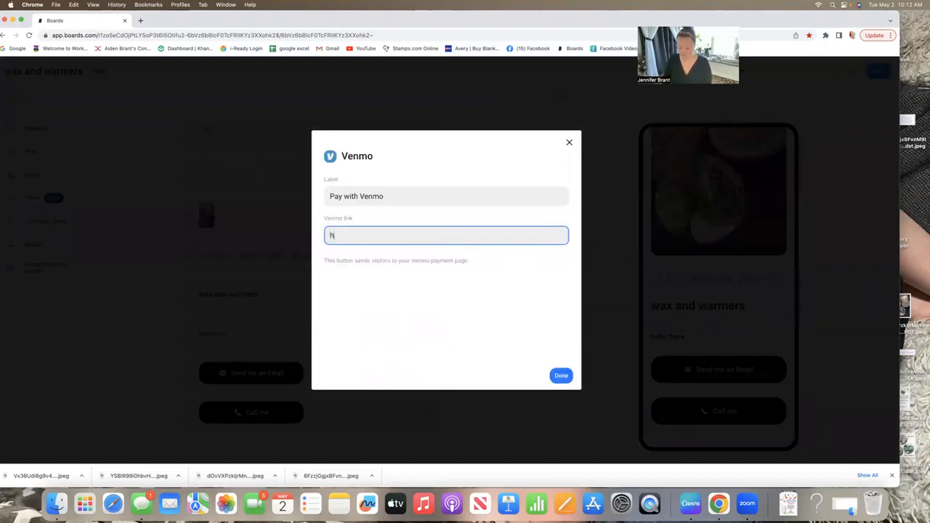
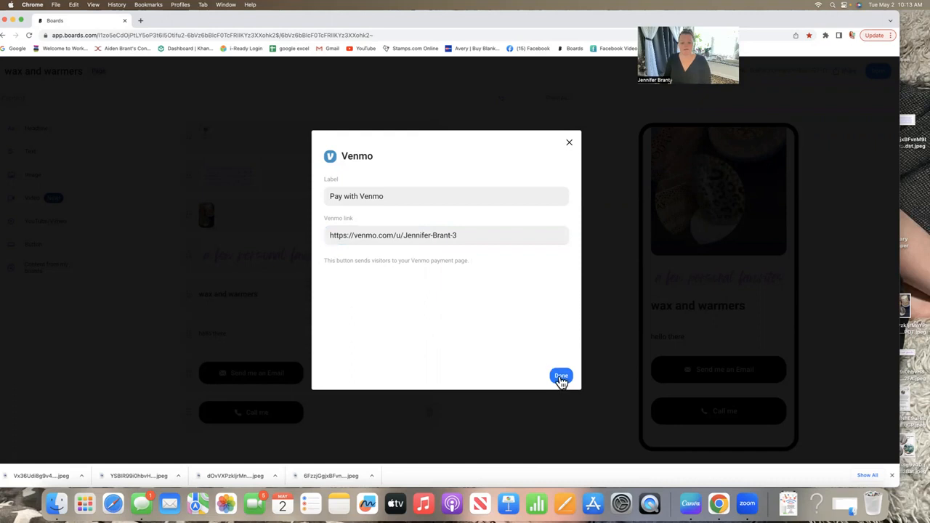
{"action": "left_click", "coordinate": [560, 377]}
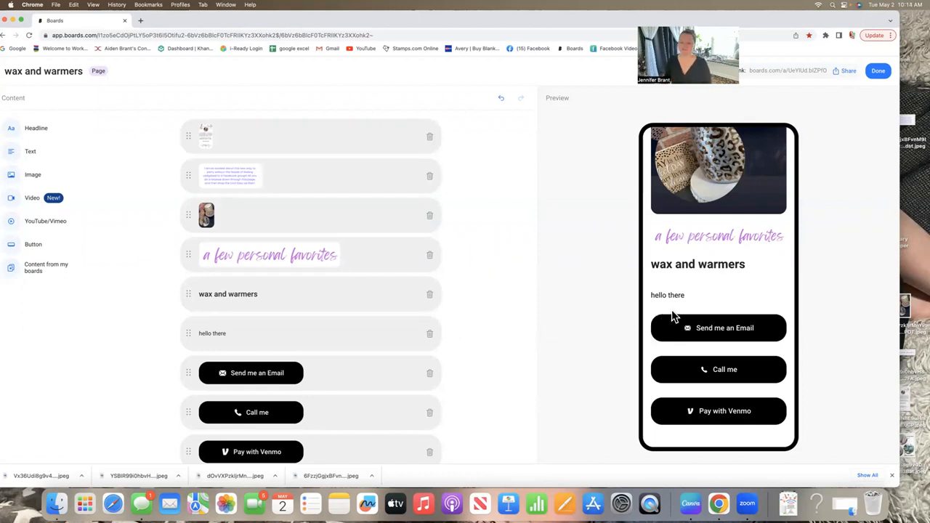
{"action": "mouse_move", "coordinate": [534, 291]}
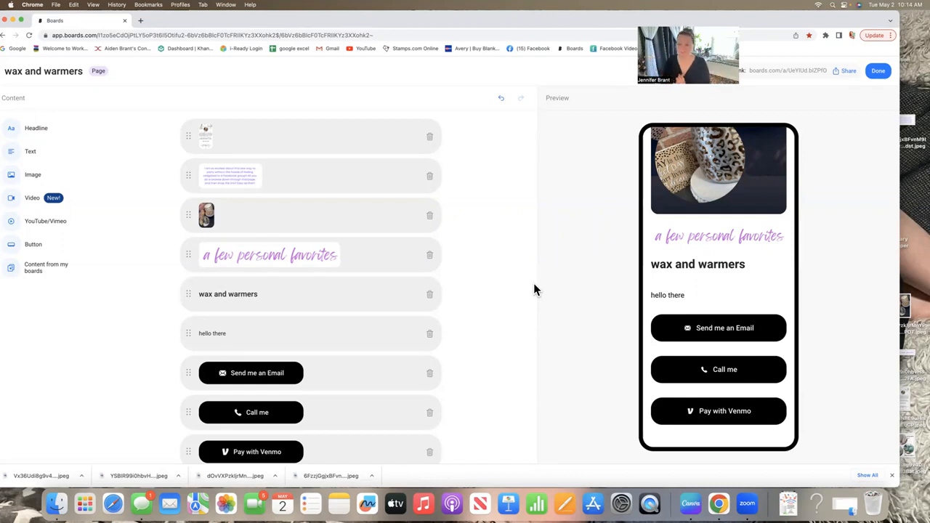
{"action": "scroll", "scroll_direction": "down", "scroll_amount": 3}
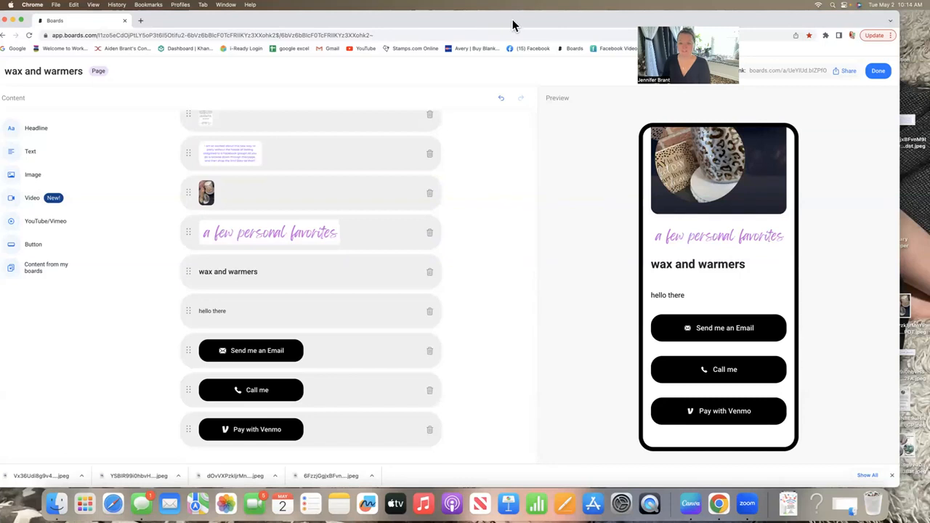
{"action": "mouse_move", "coordinate": [515, 41]}
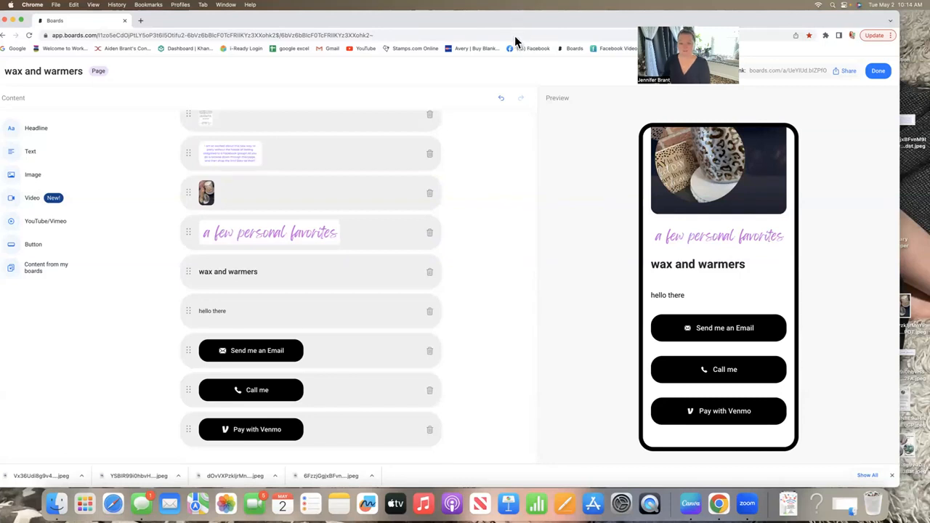